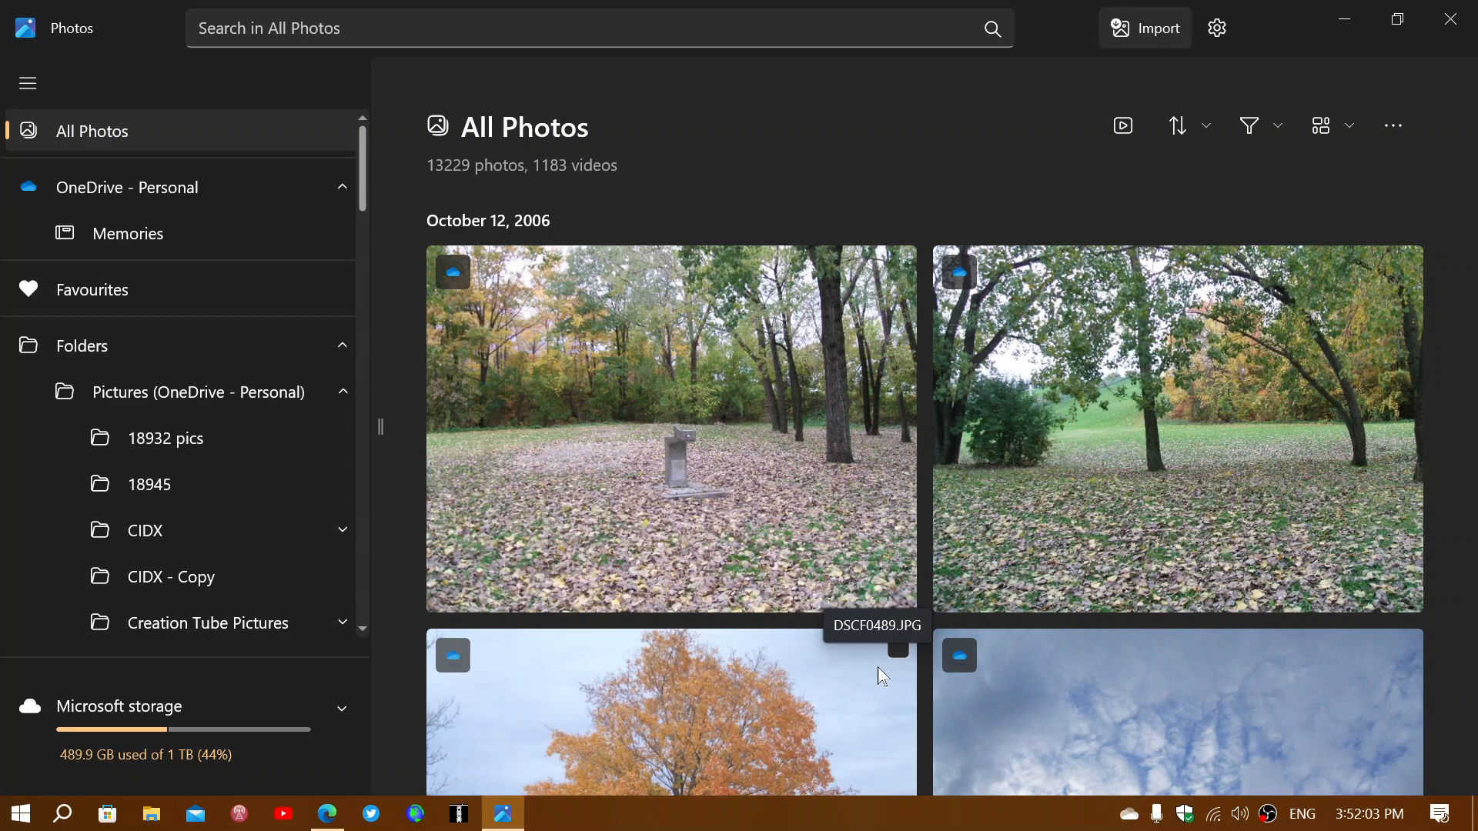
pyautogui.moveTo(160, 184)
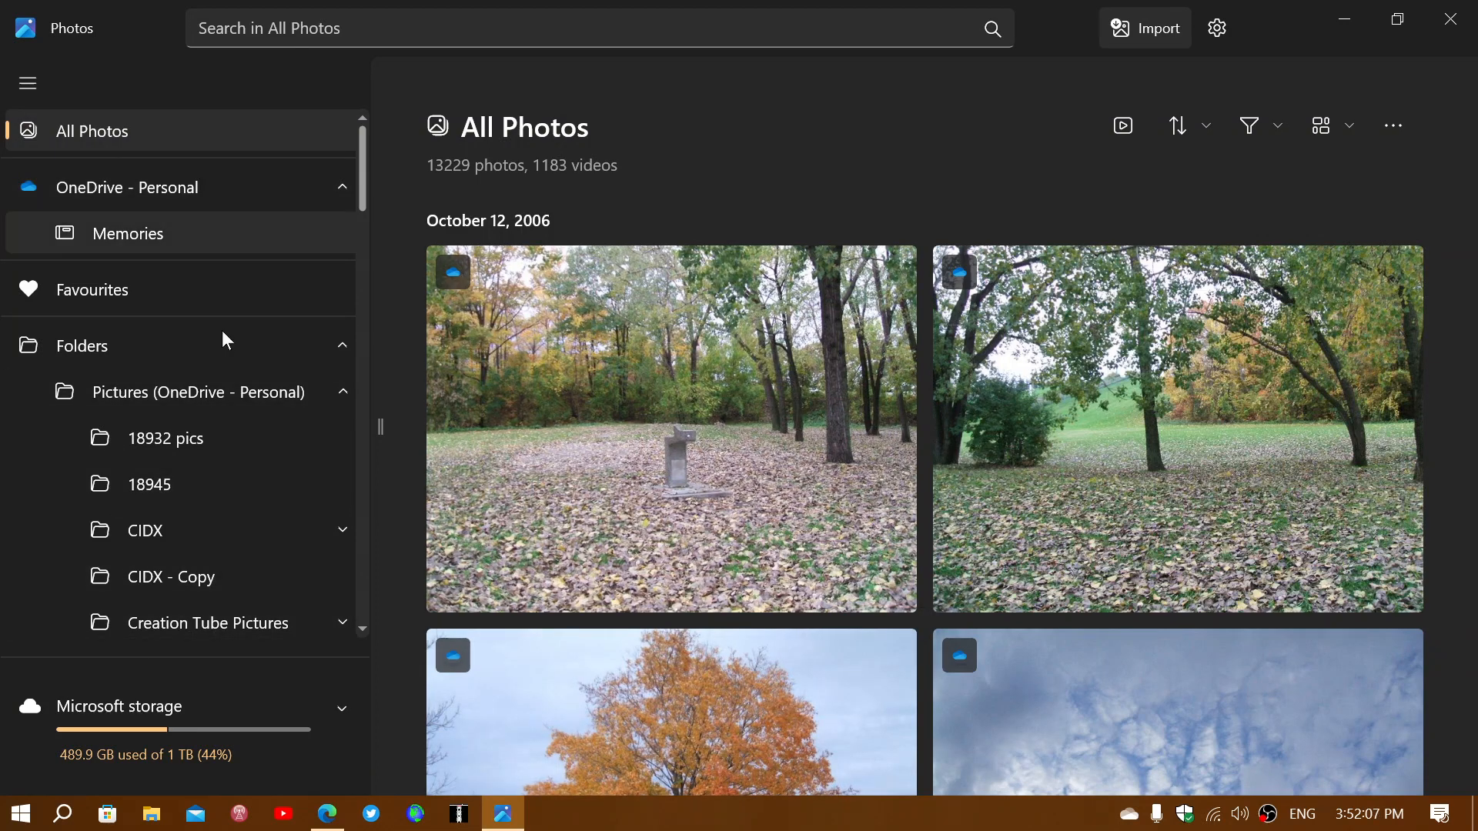
# Step: Check the gallery's Select all/Select none options, then minimize Photos and switch to the Neowin article in Edge
pyautogui.scroll(-3)
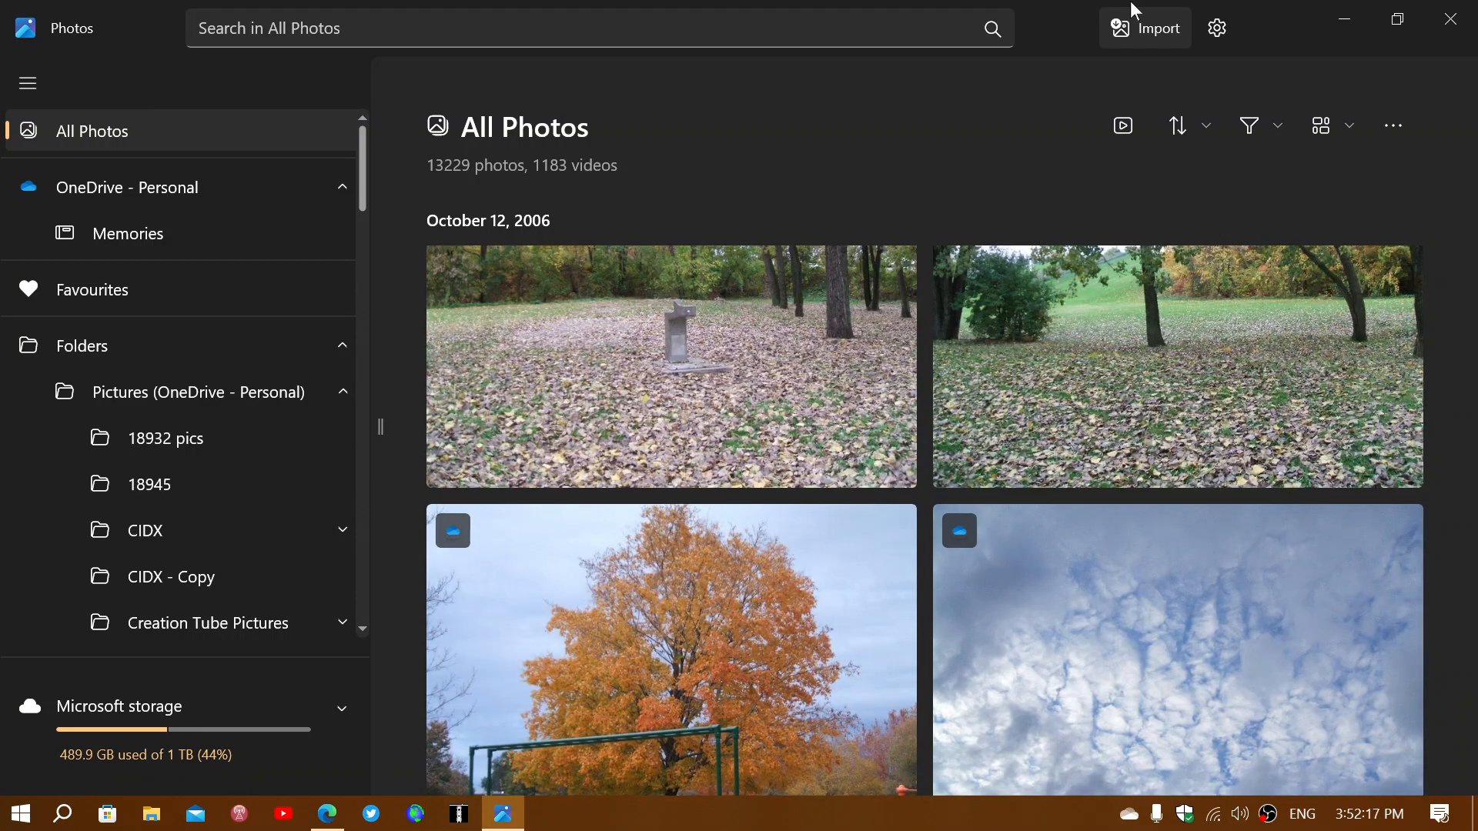
pyautogui.click(1392, 125)
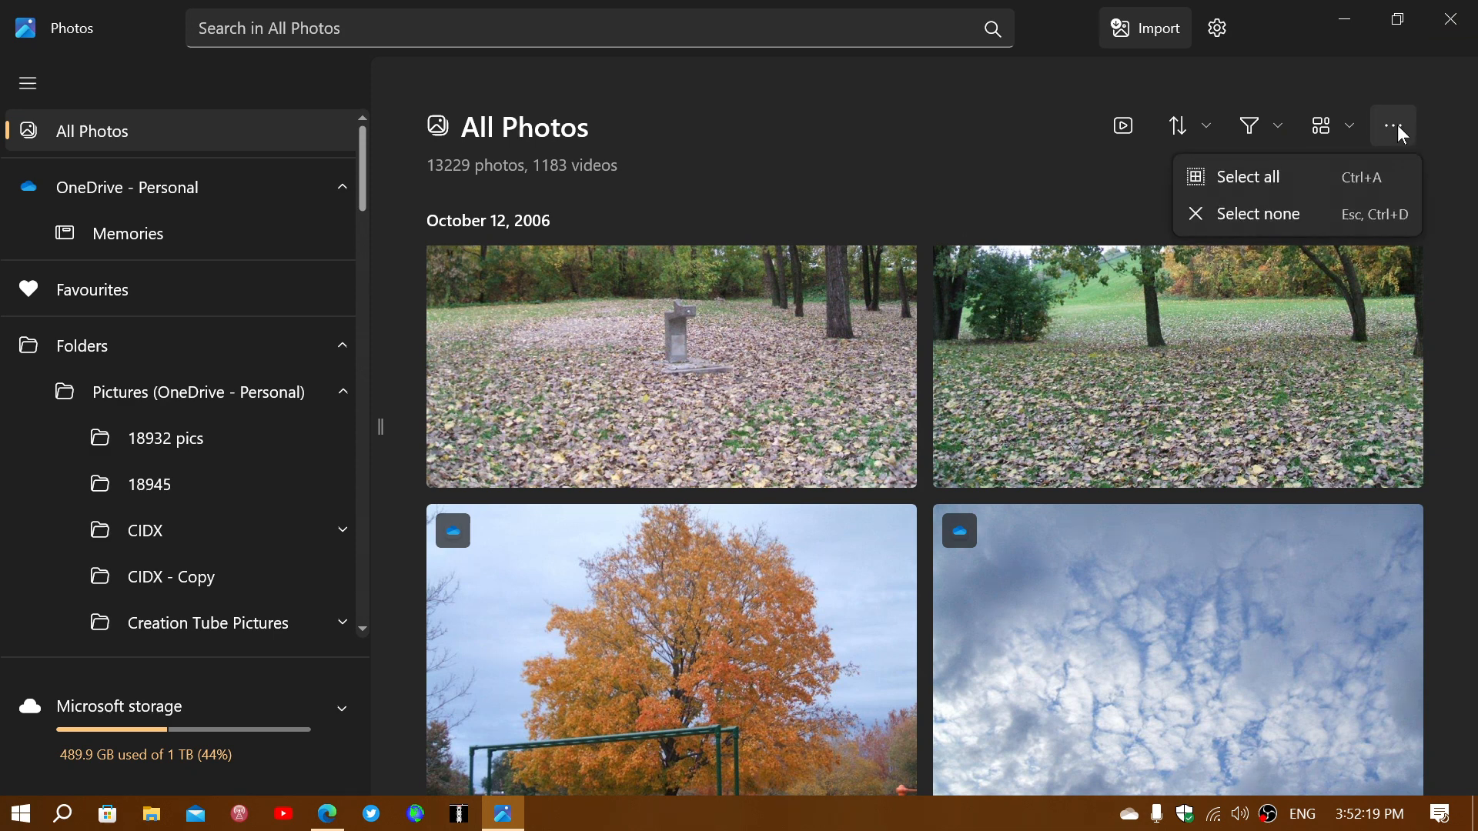
pyautogui.moveTo(1443, 207)
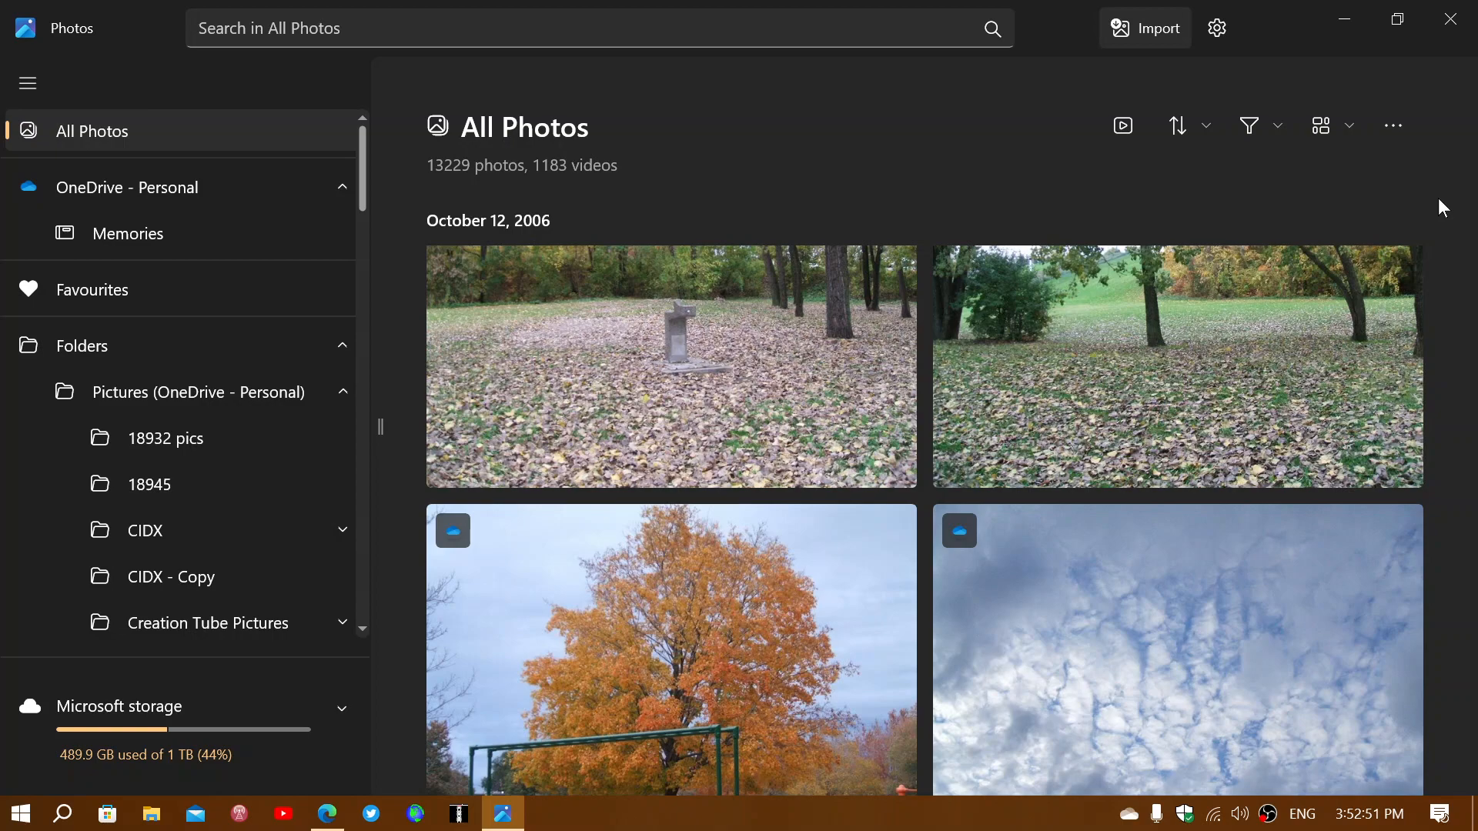
pyautogui.click(1449, 18)
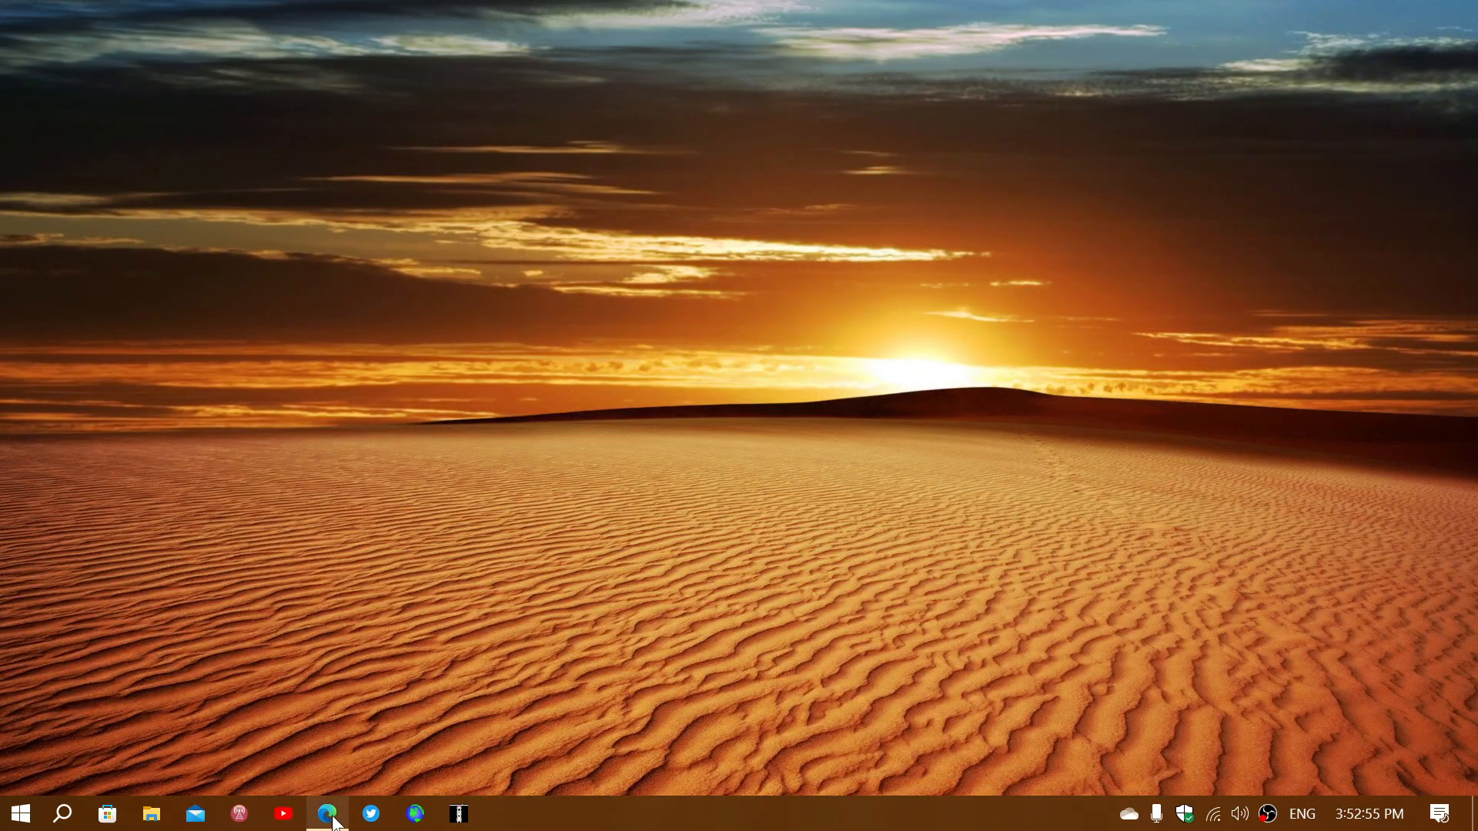
pyautogui.click(328, 813)
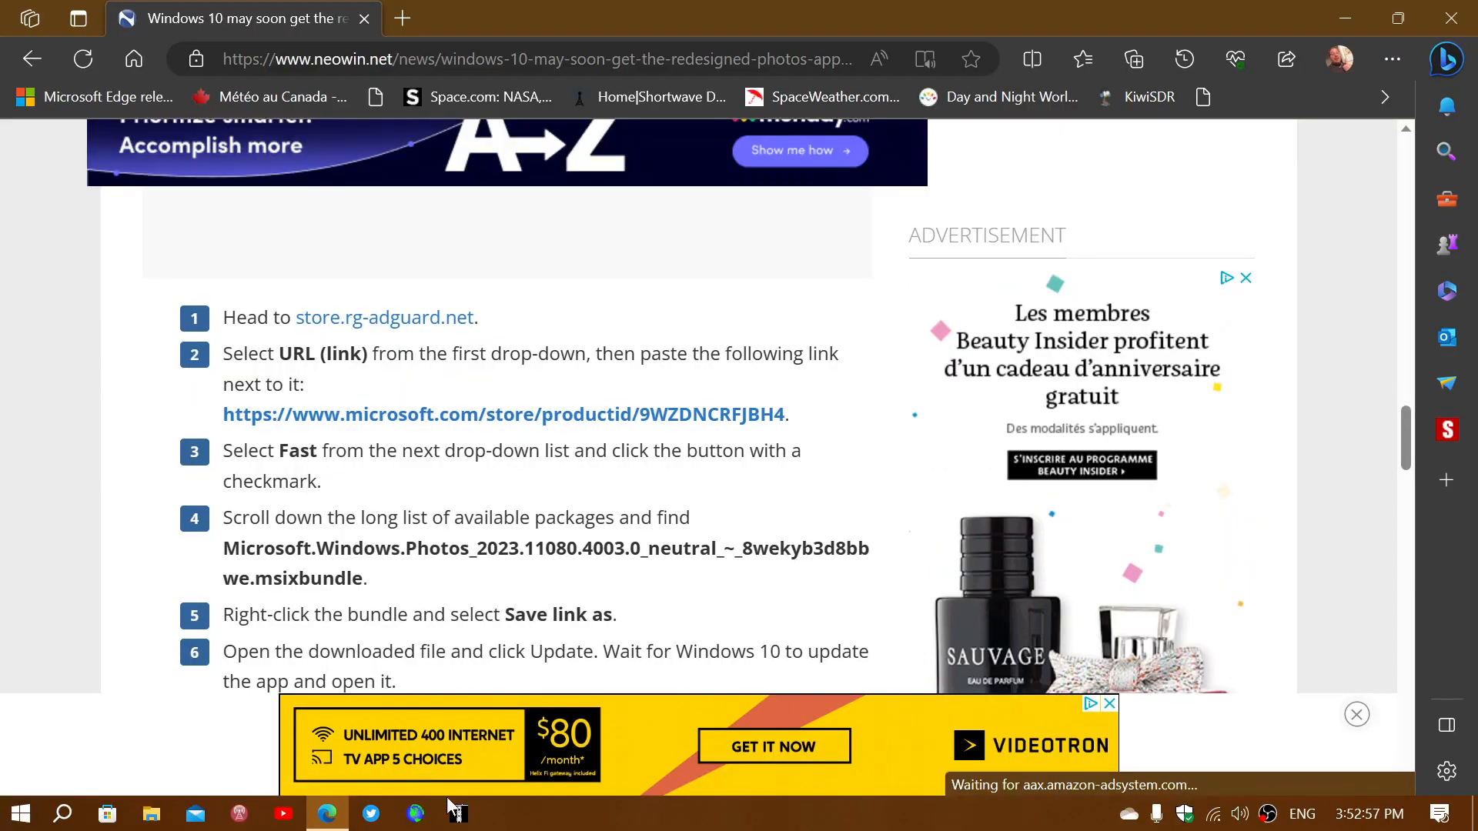
pyautogui.moveTo(385, 318)
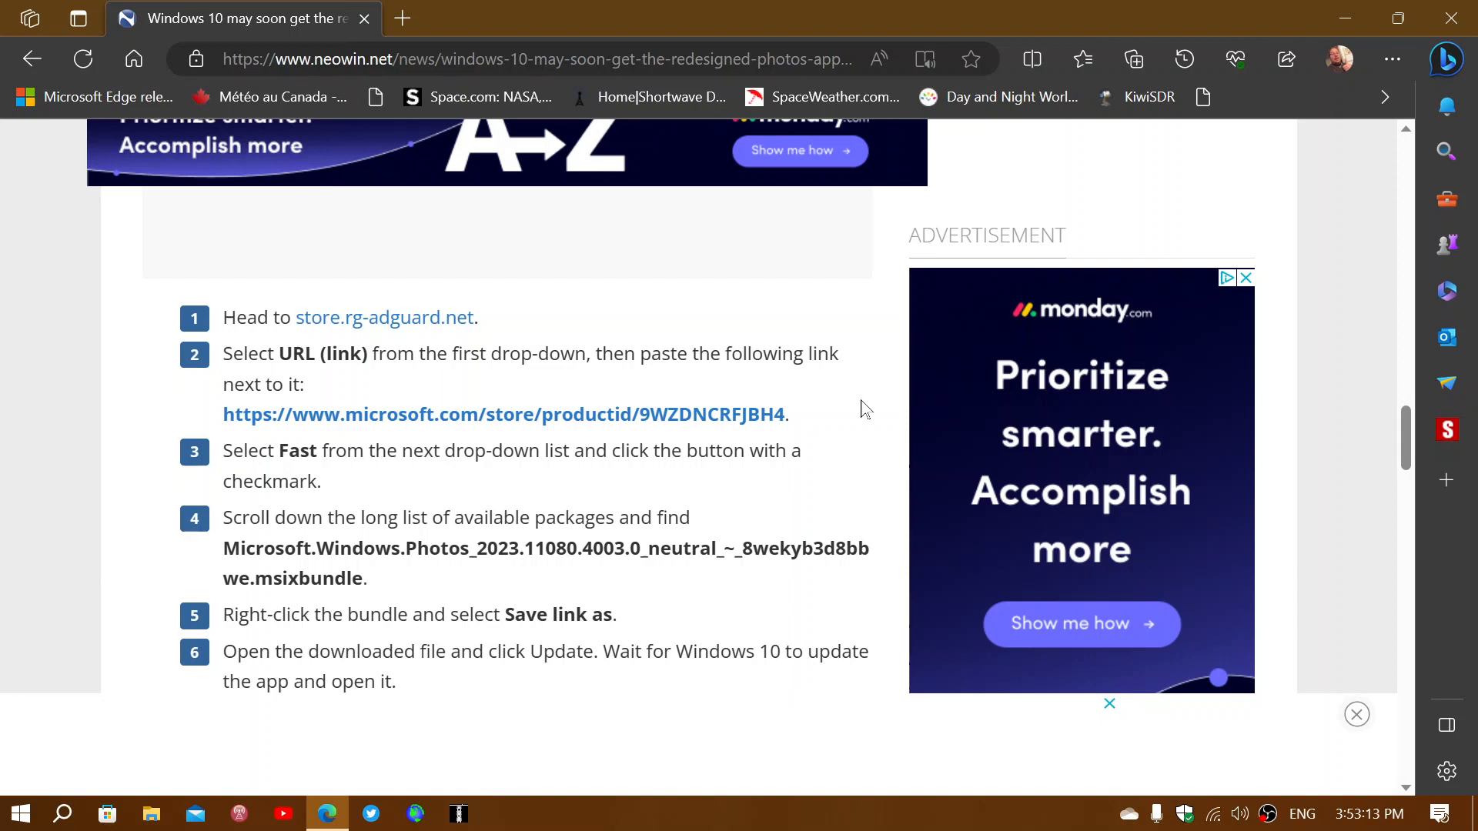
pyautogui.moveTo(455, 509)
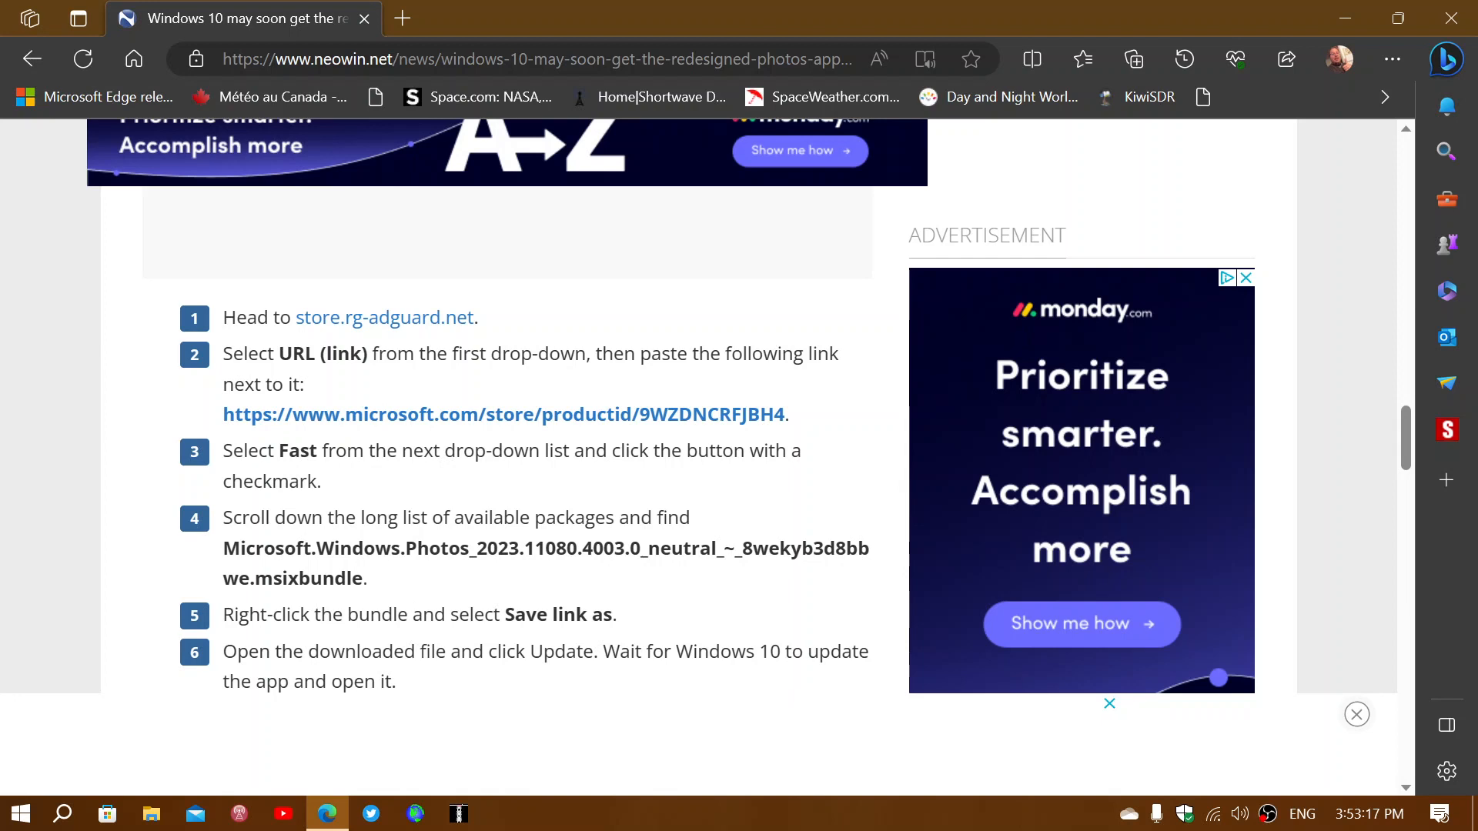
pyautogui.moveTo(195, 547)
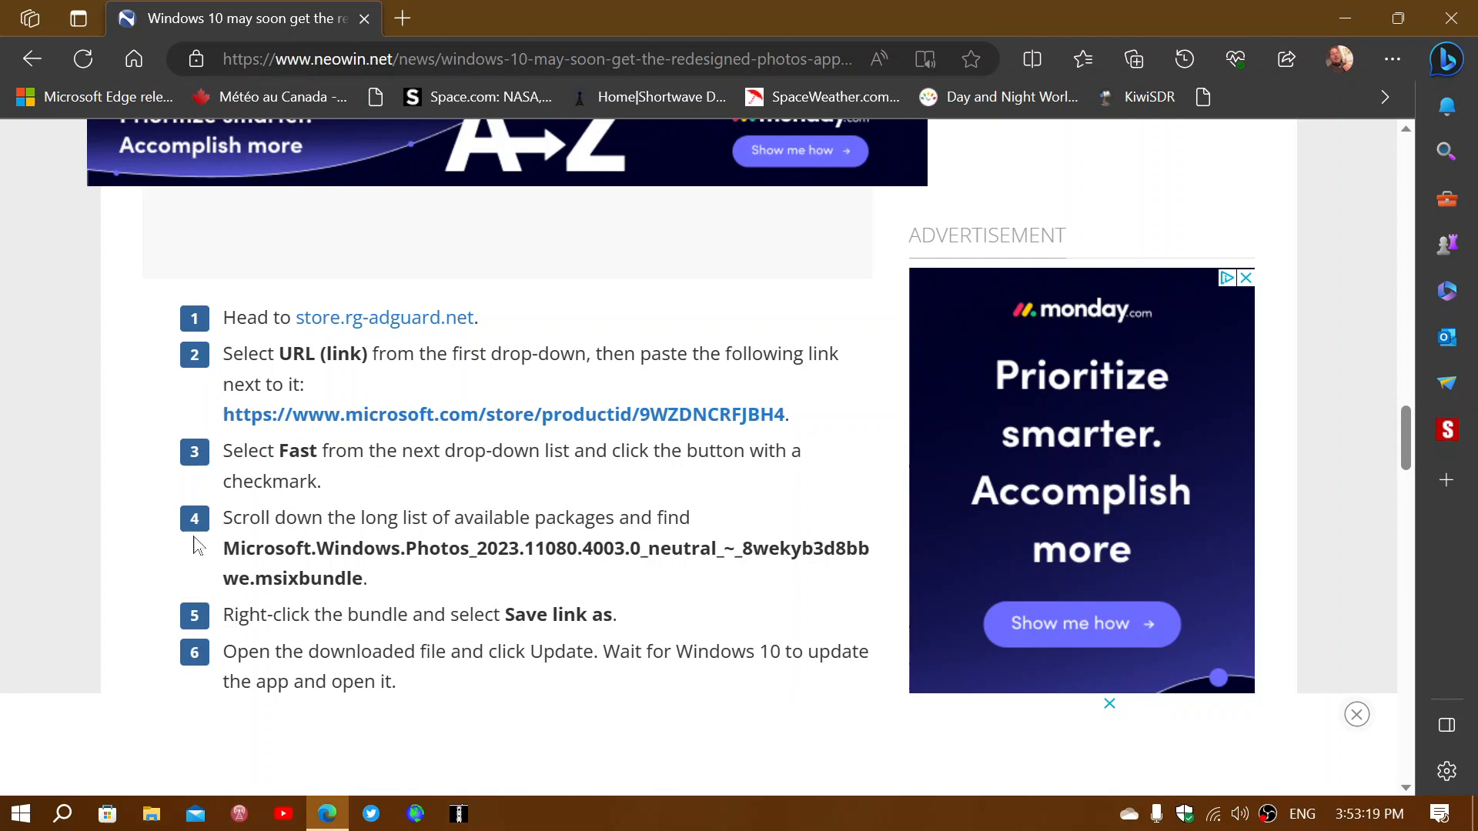
pyautogui.moveTo(587, 504)
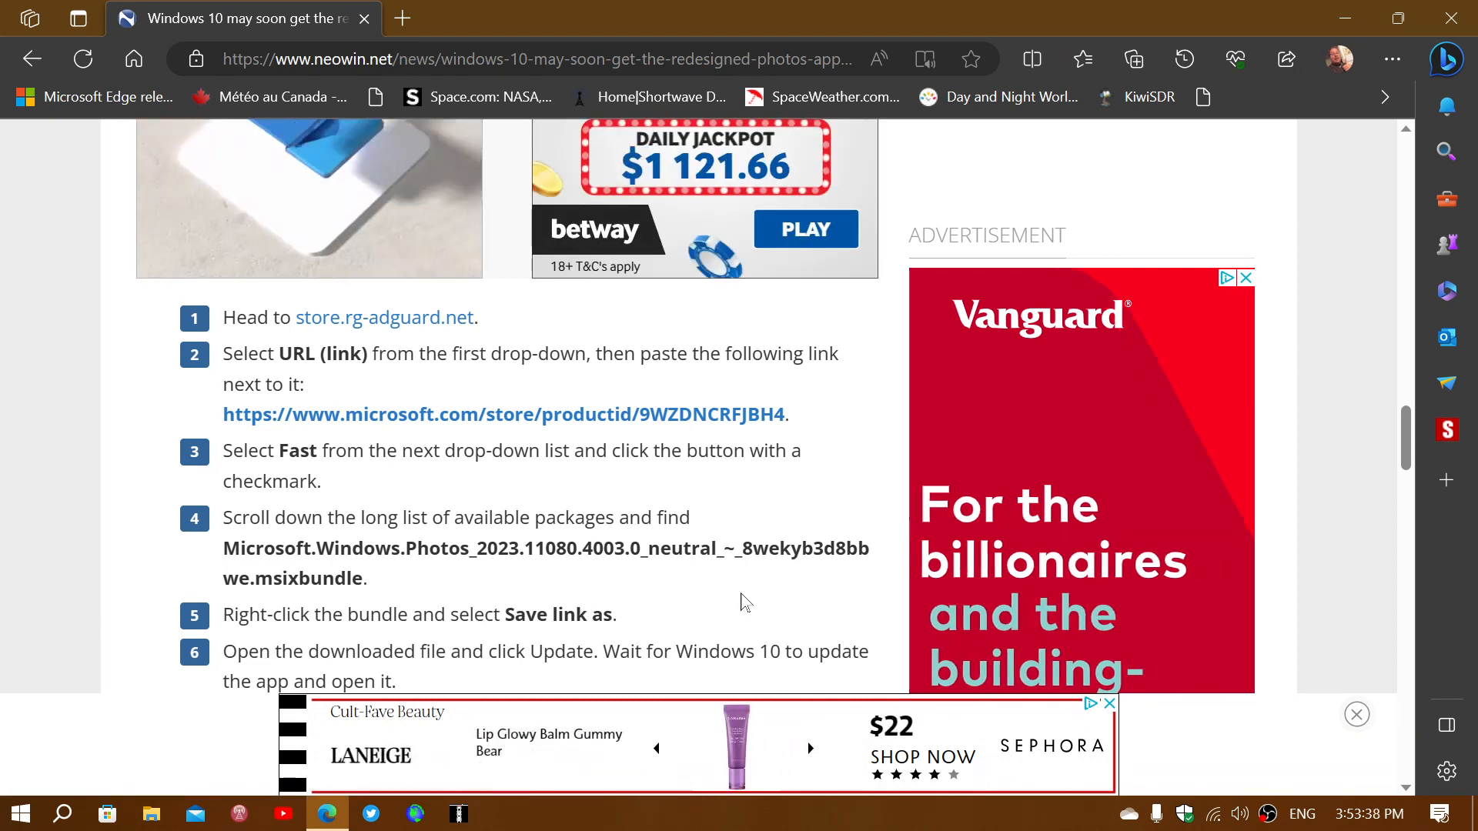
# Step: Scroll through the Neowin article's six installation steps for the redesigned Photos app
pyautogui.scroll(-3)
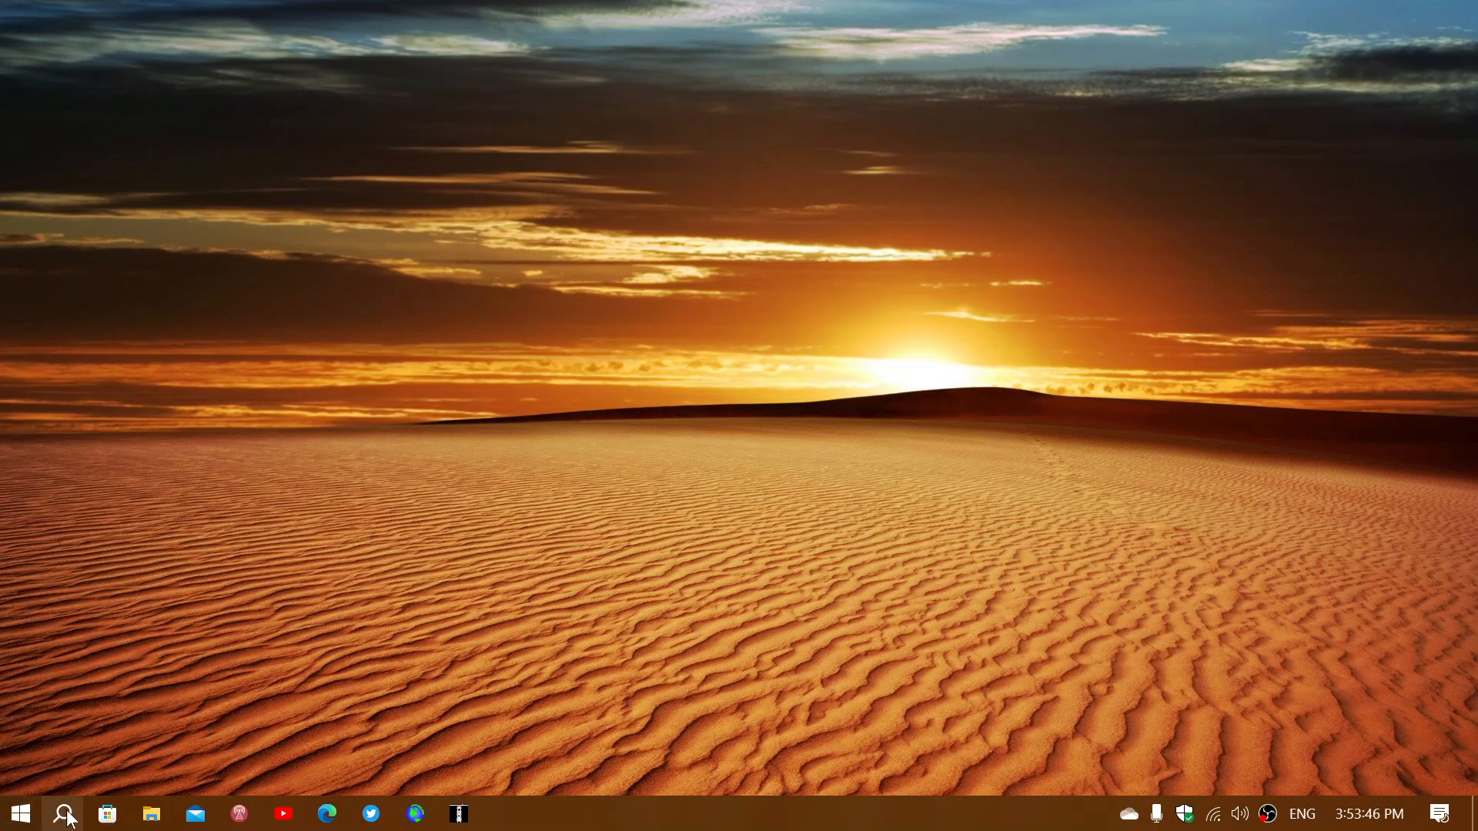
pyautogui.moveTo(66, 813)
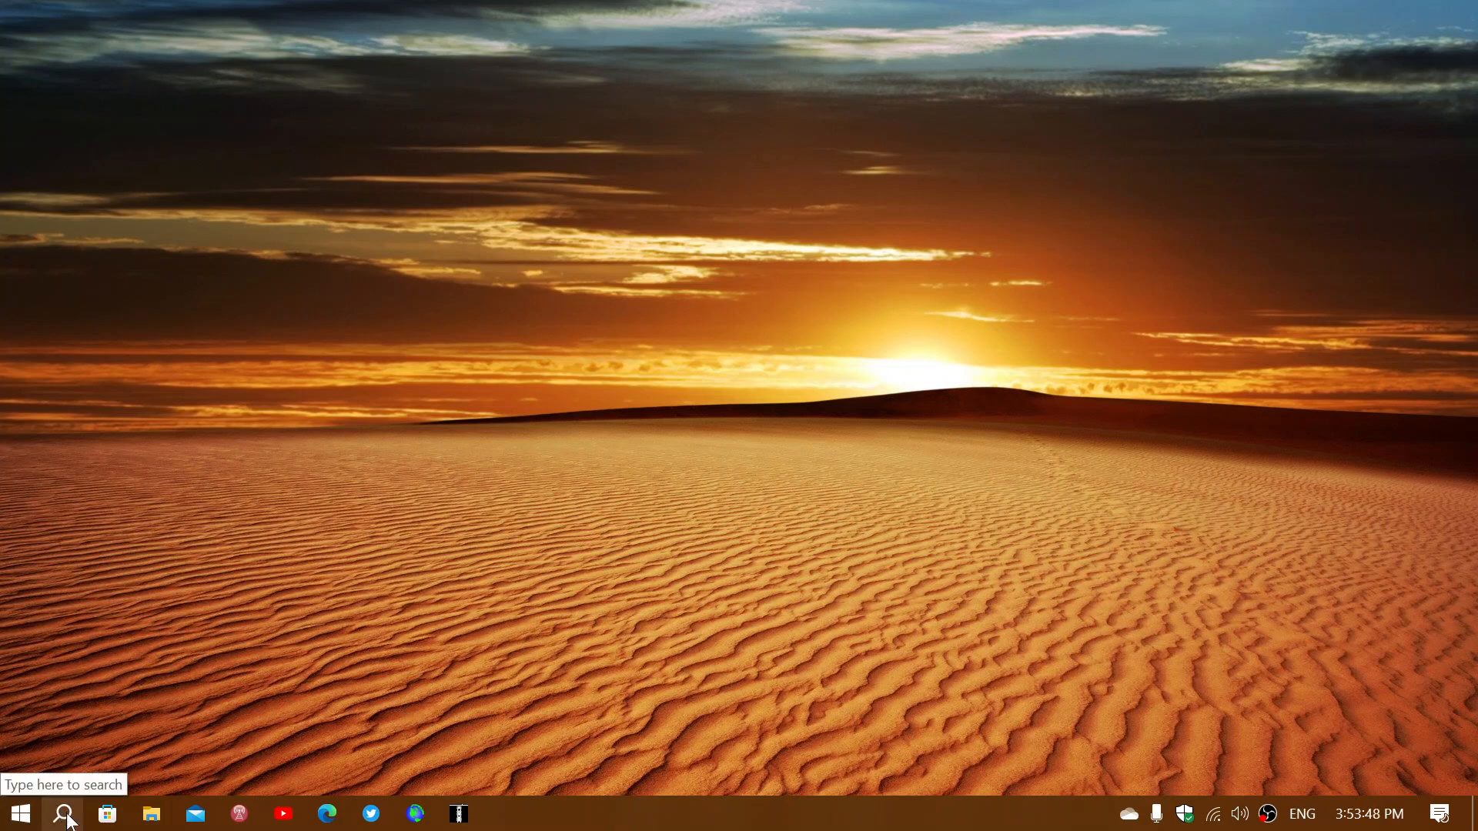
# Step: Search Windows for 'phot' to find and launch the Photos app
pyautogui.click(64, 813)
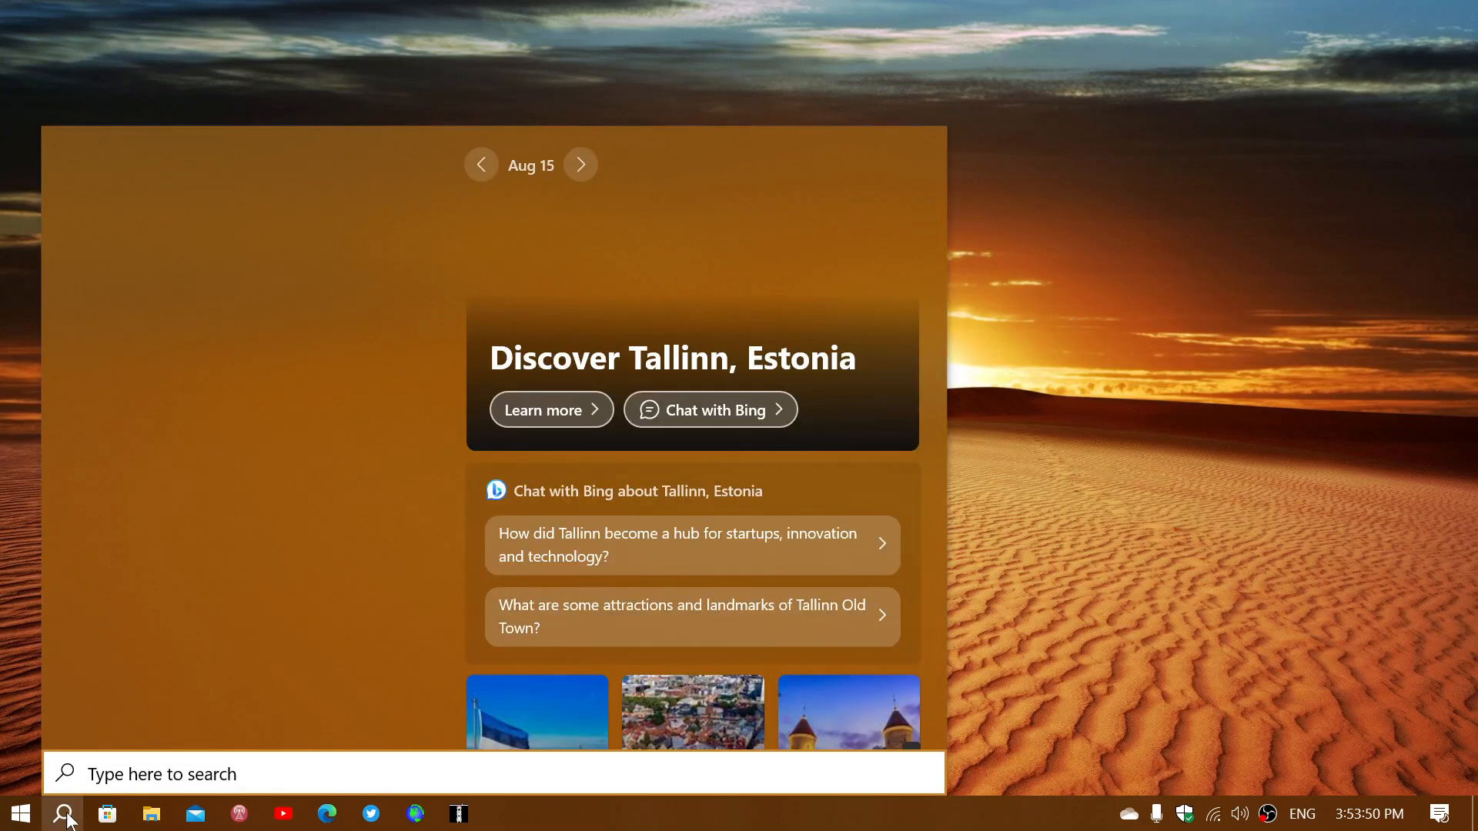
pyautogui.click(65, 814)
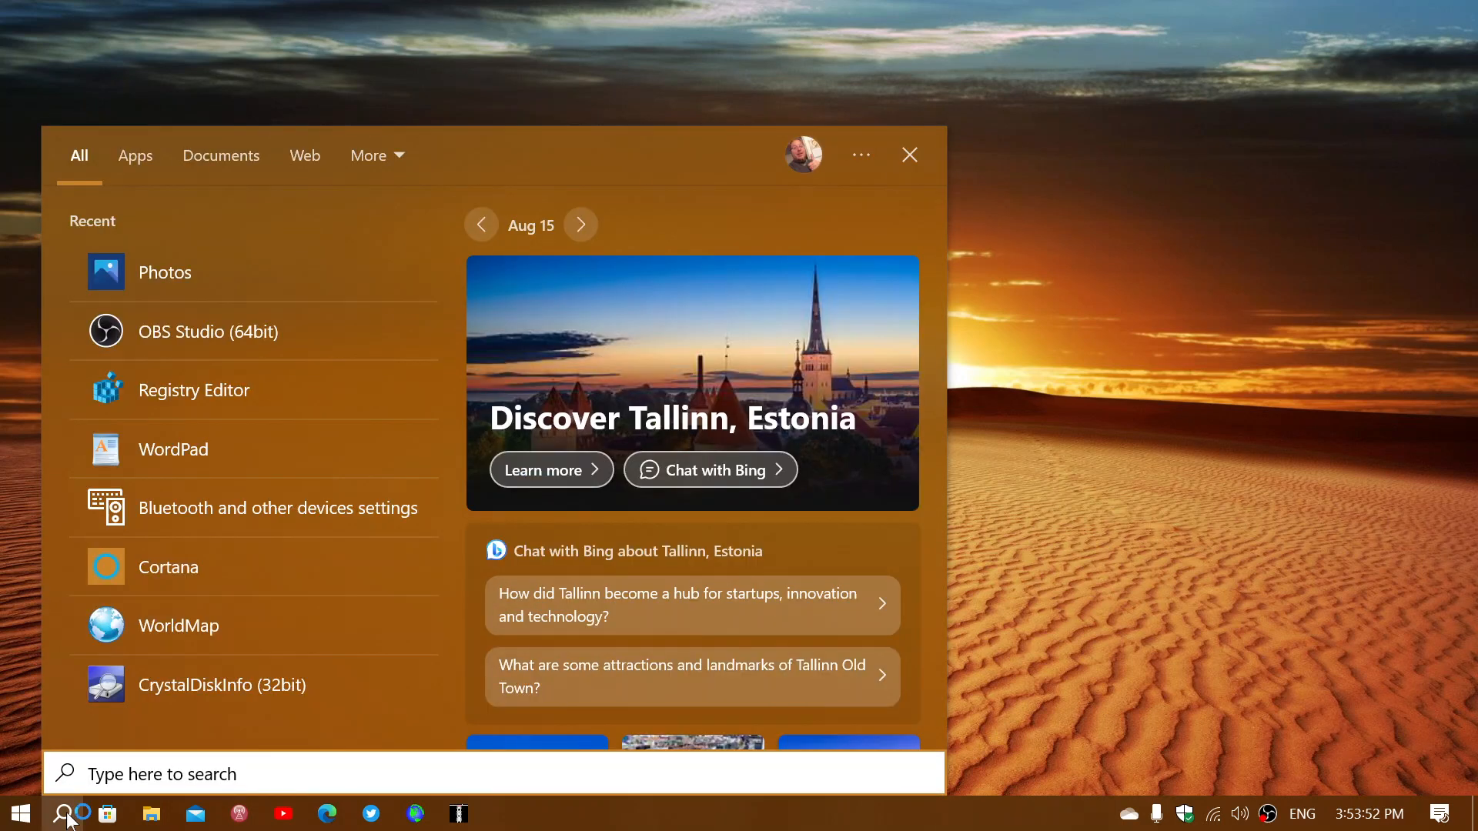
pyautogui.write('phot')
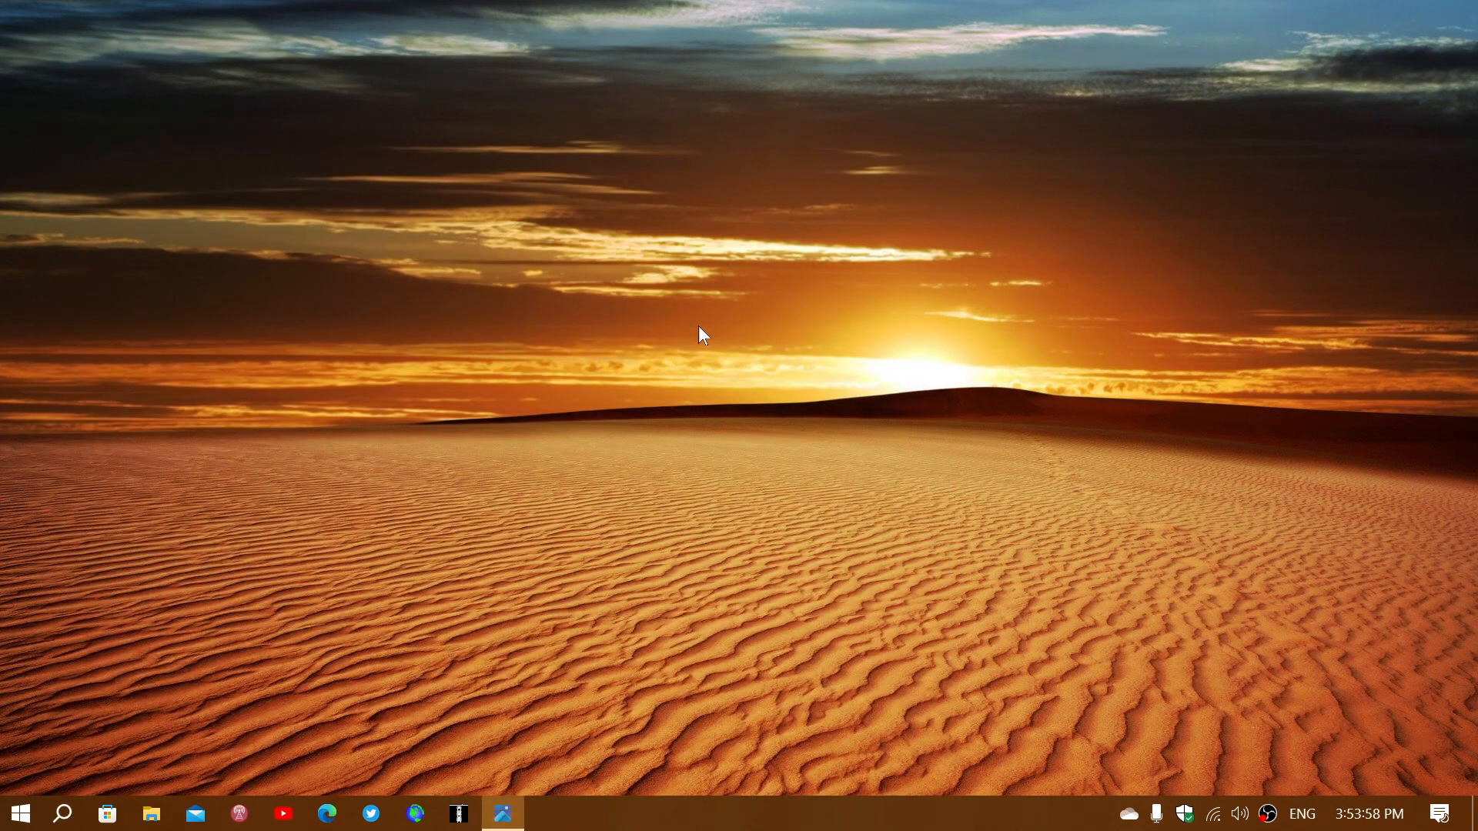
# Step: View the August 14, 2023 Tecsun radio photos in All Photos, then close Photos
pyautogui.click(502, 813)
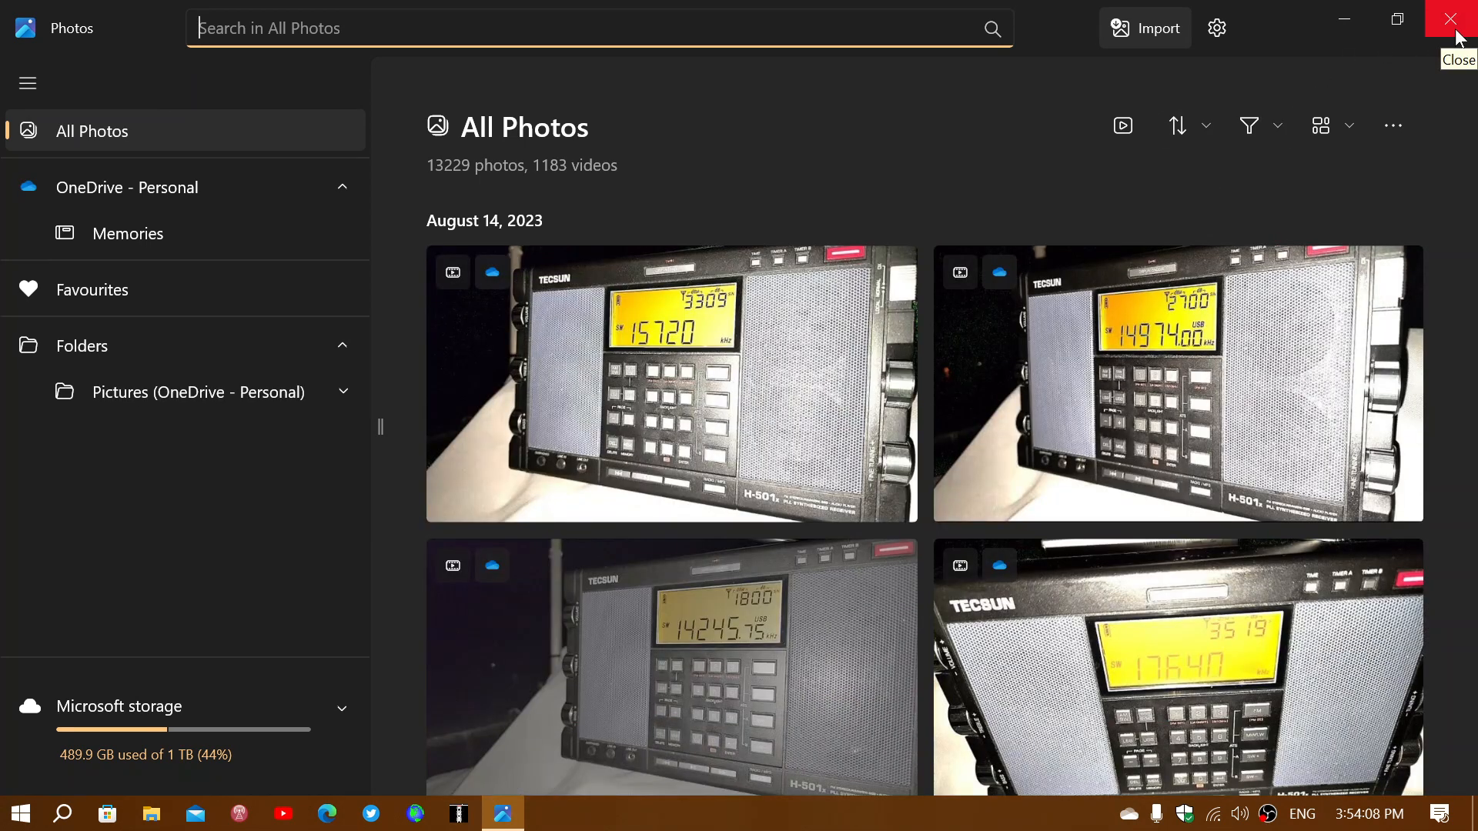
pyautogui.click(1450, 19)
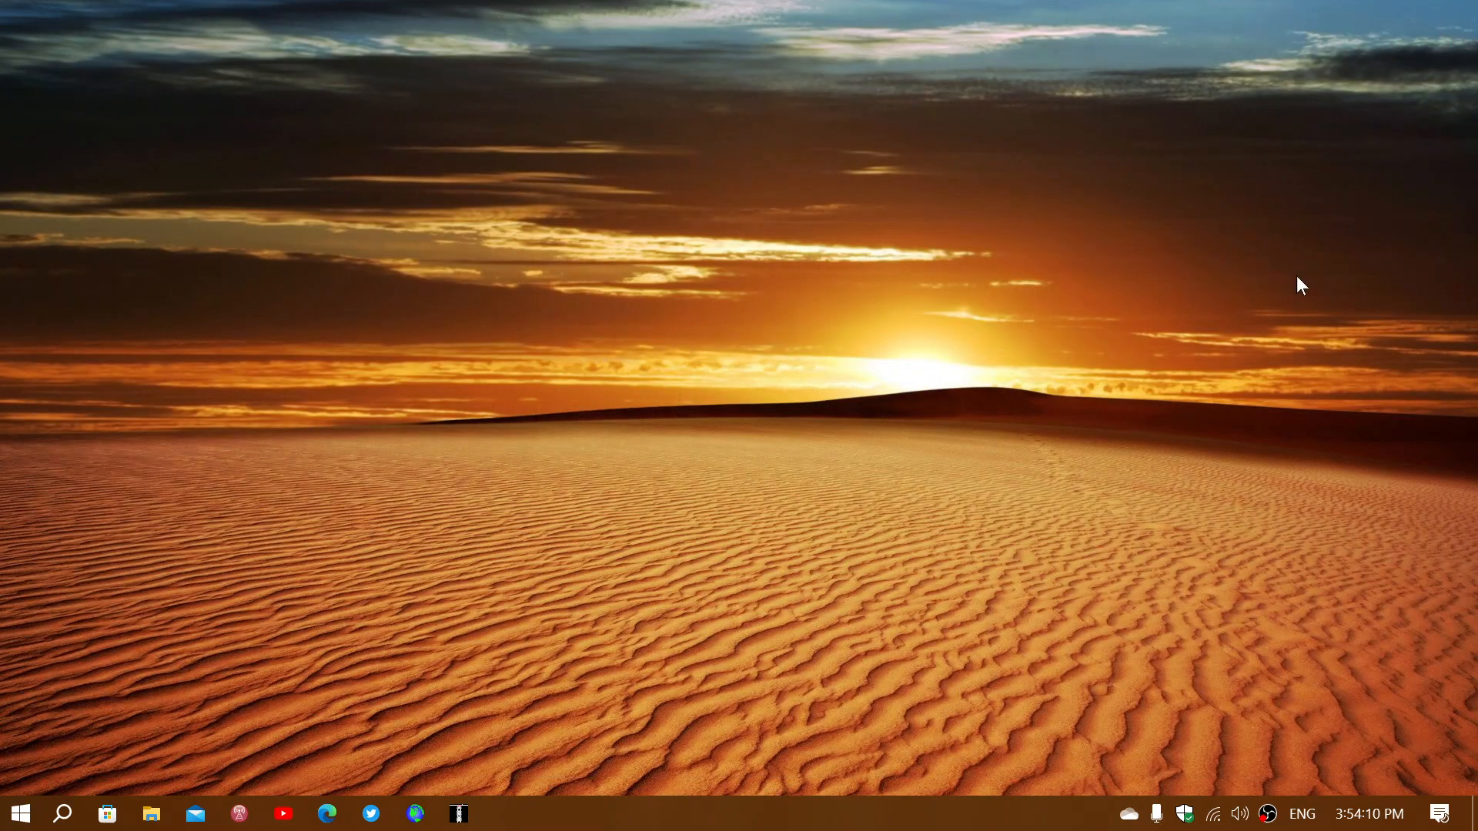